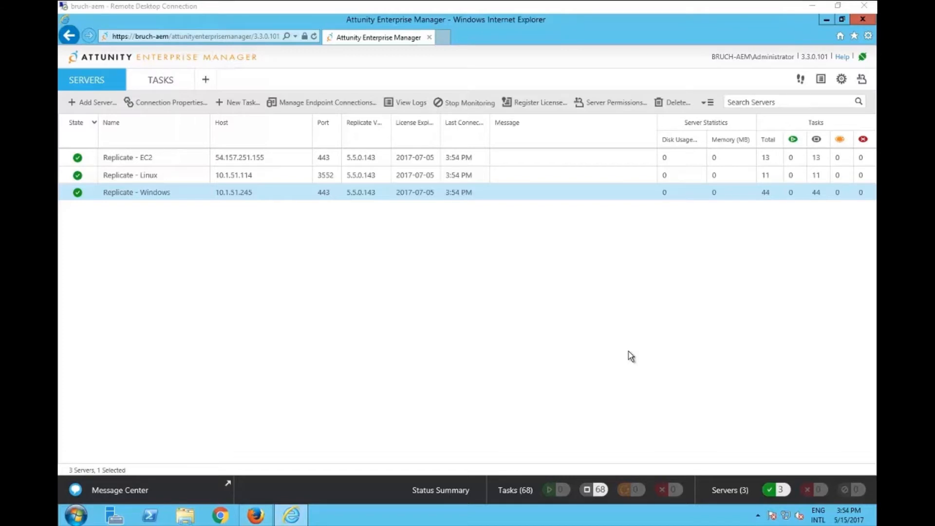
mouse_move(769, 65)
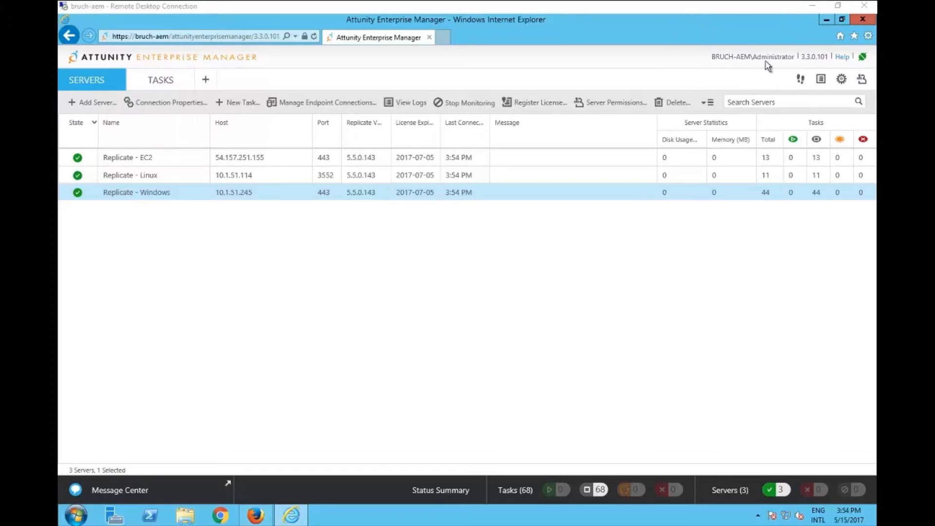
mouse_move(791, 58)
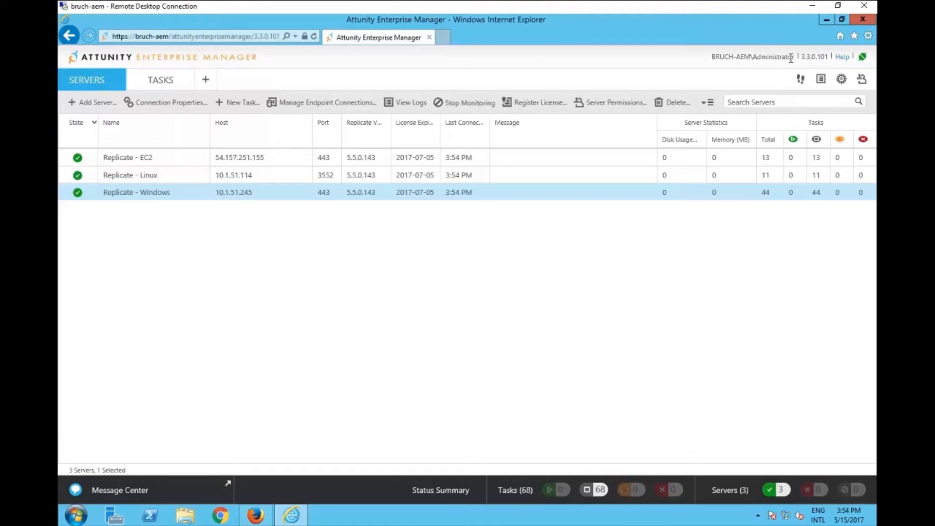
mouse_move(199, 285)
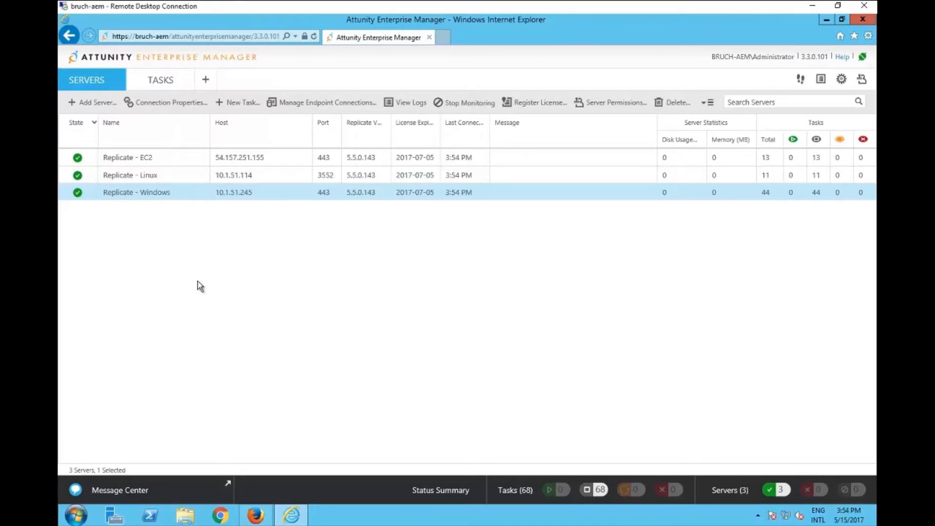
mouse_move(209, 277)
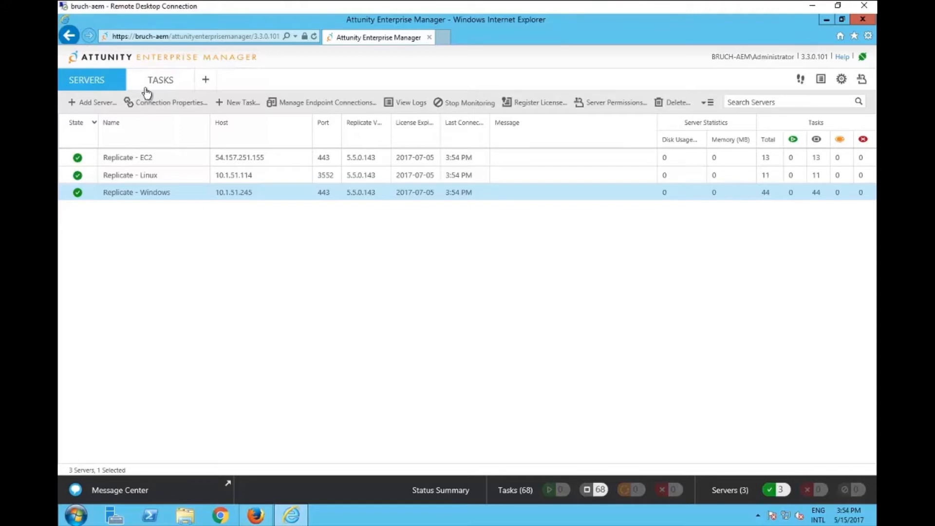
Confirm the four sakila tables for MySQL to Redshift, save the task and close its editor
left_click(160, 79)
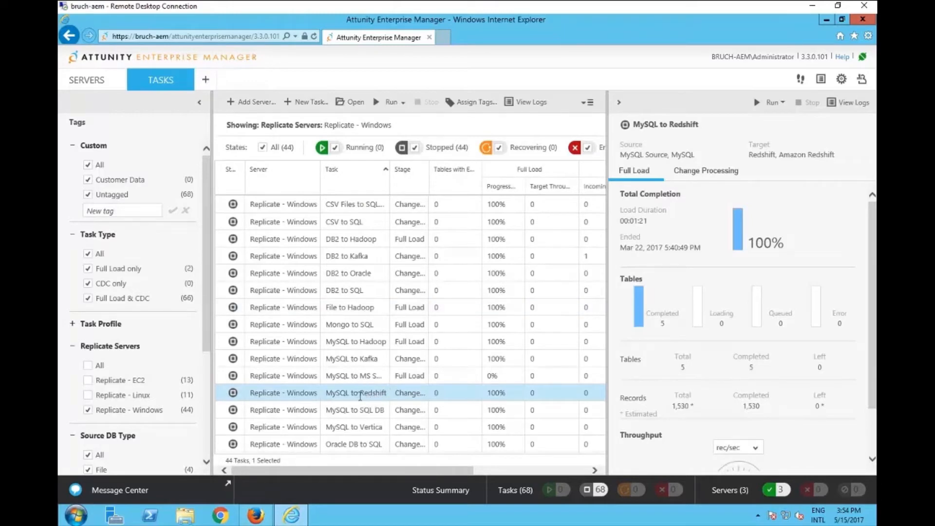
mouse_move(509, 431)
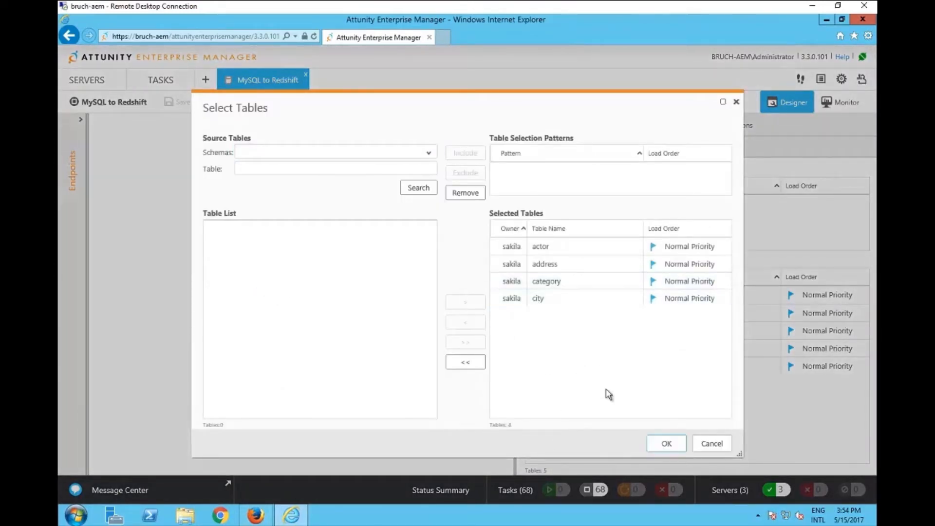
mouse_move(594, 396)
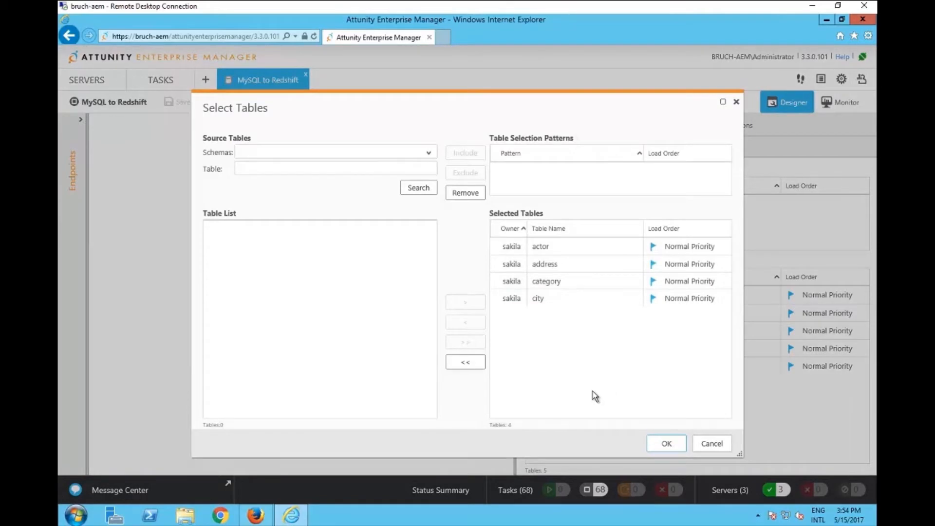
left_click(665, 444)
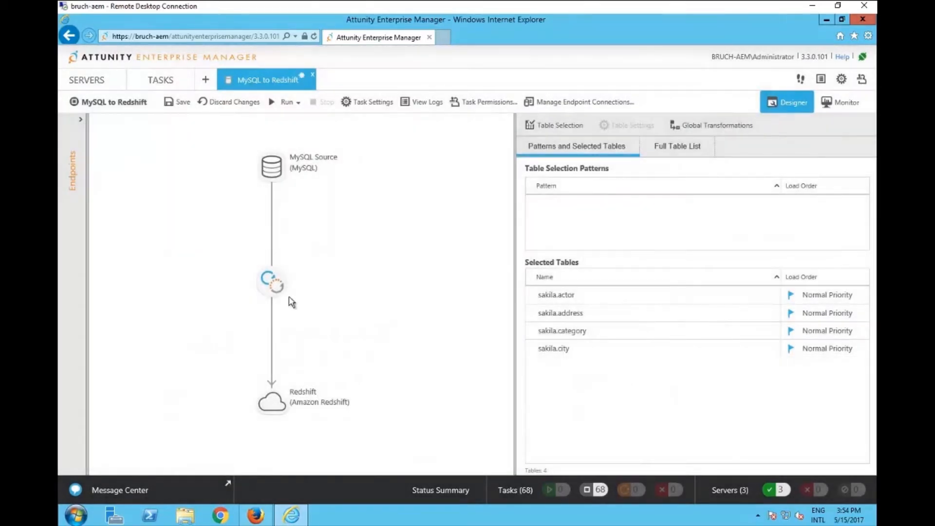
left_click(177, 101)
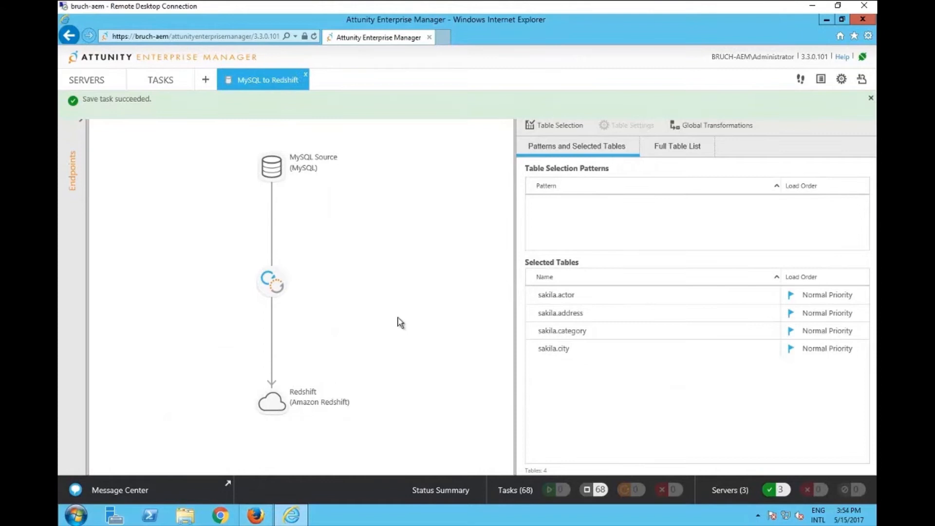
left_click(268, 79)
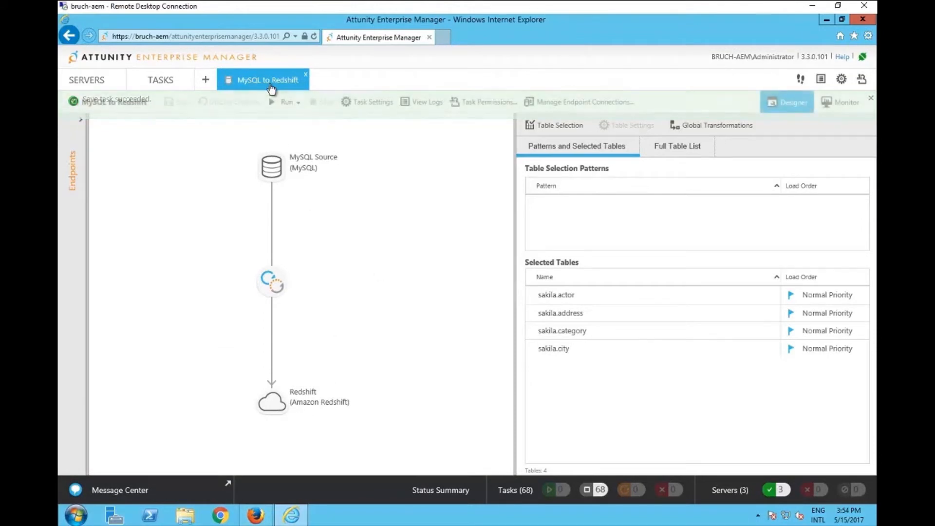
mouse_move(309, 84)
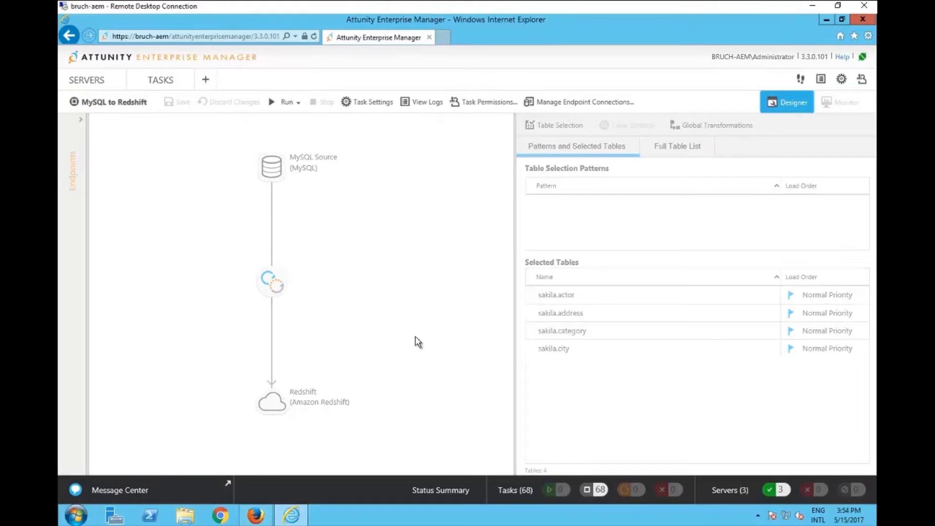
In the second user's session, show the task list and select the SQL to EMR task
left_click(161, 79)
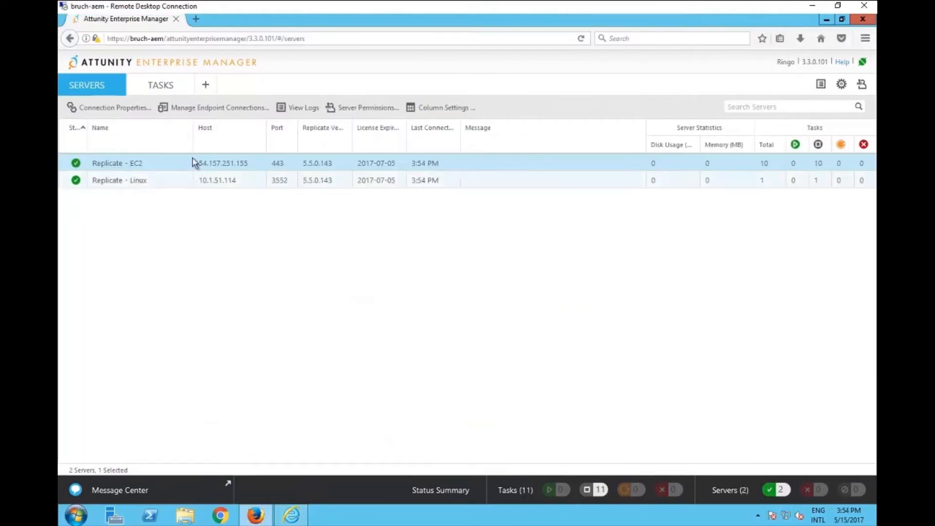
mouse_move(200, 186)
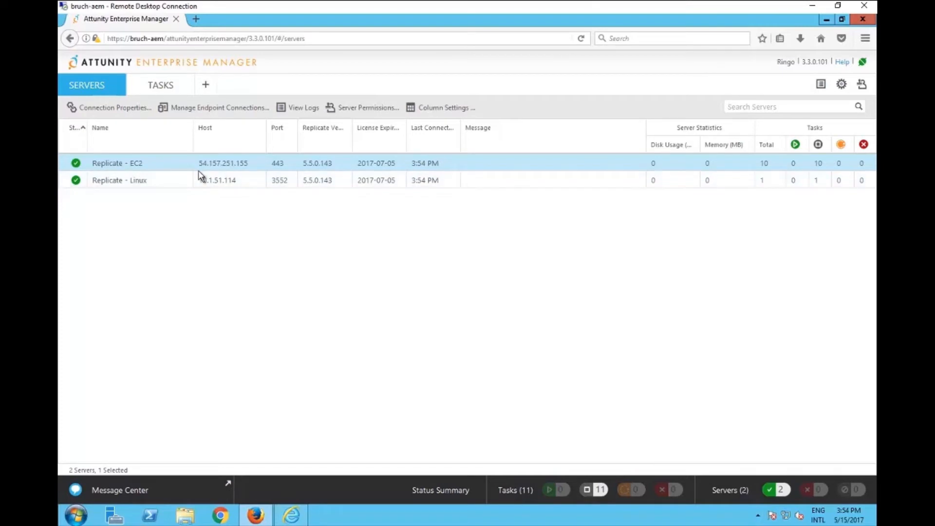
left_click(160, 84)
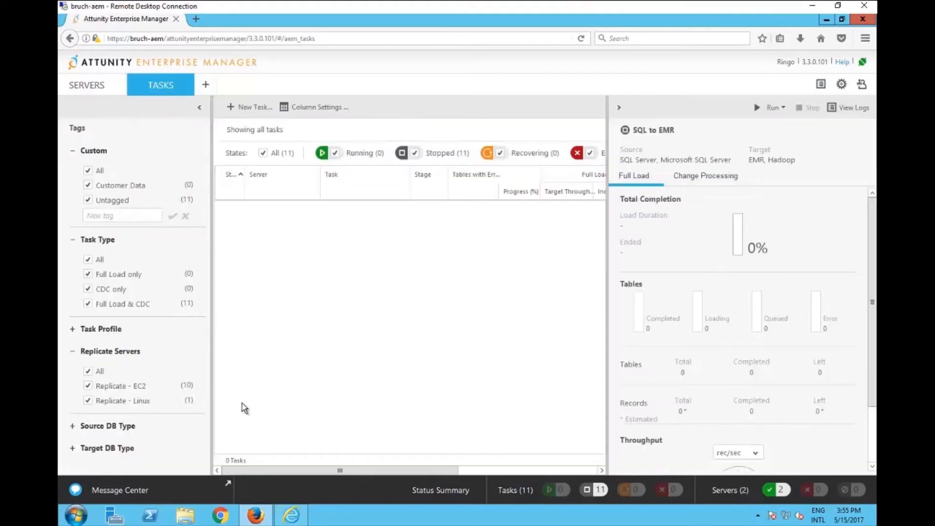
left_click(345, 363)
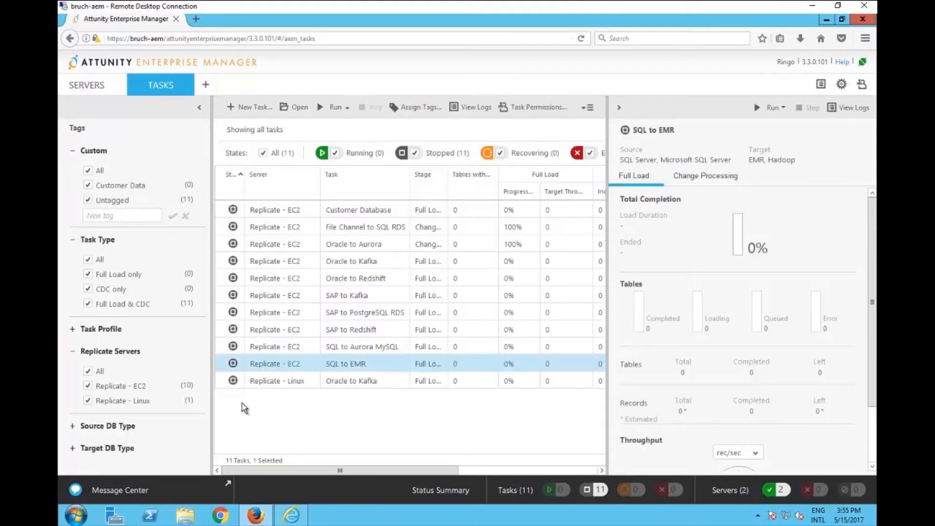
mouse_move(373, 366)
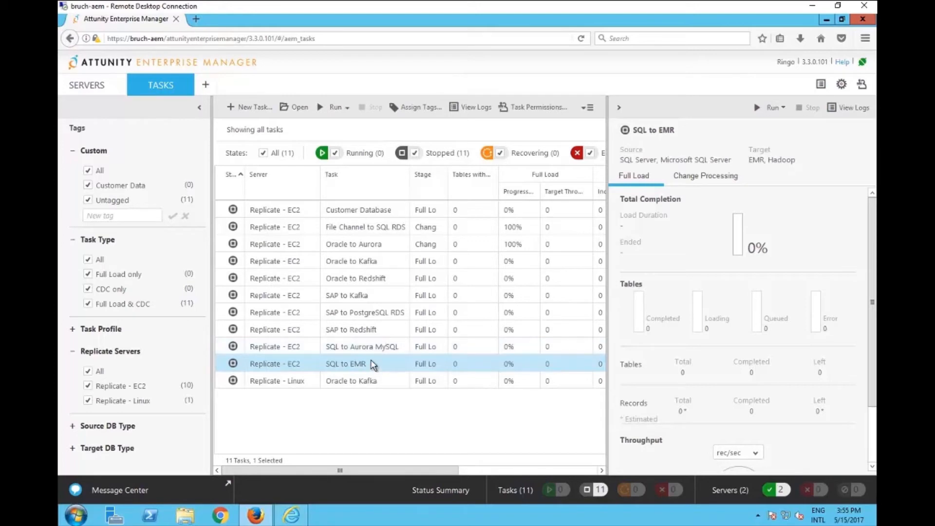
mouse_move(433, 365)
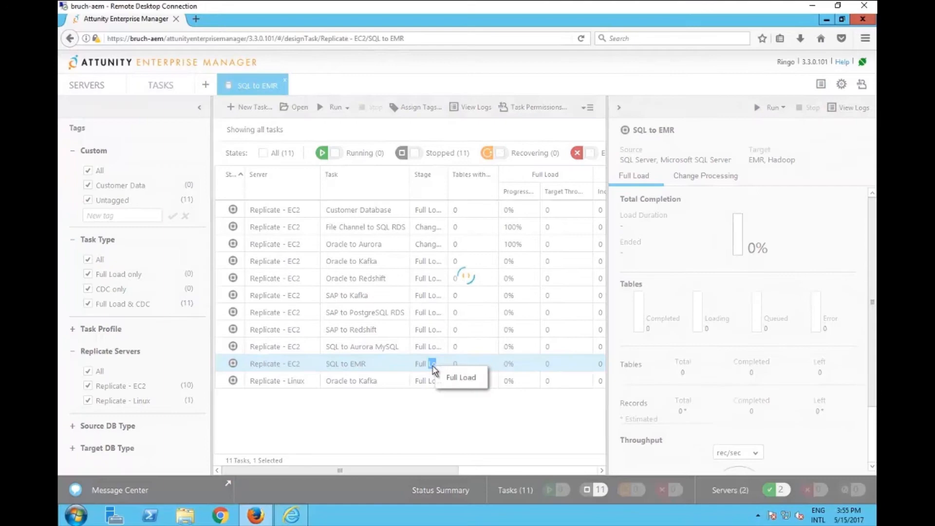
In SQL to EMR's table selection, add SalesOrderDetail from the SalesLT schema and confirm
double_click(345, 363)
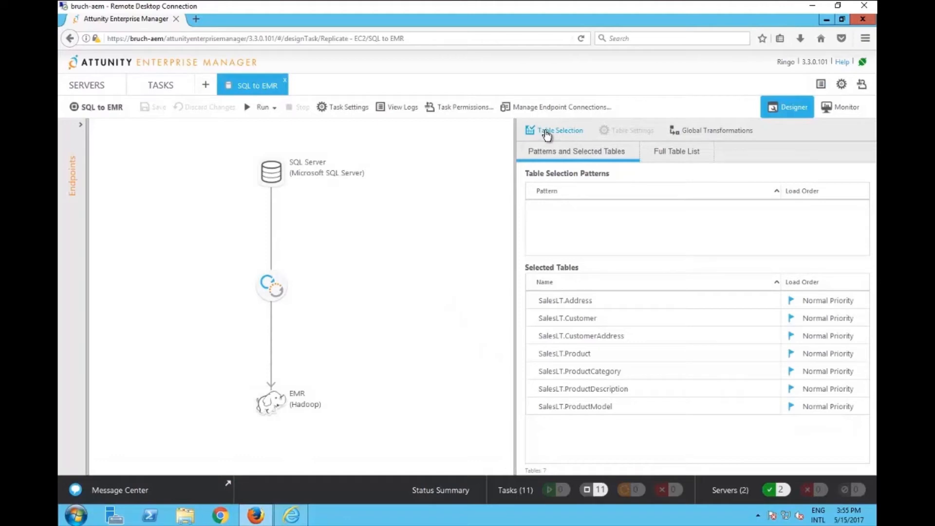
left_click(558, 130)
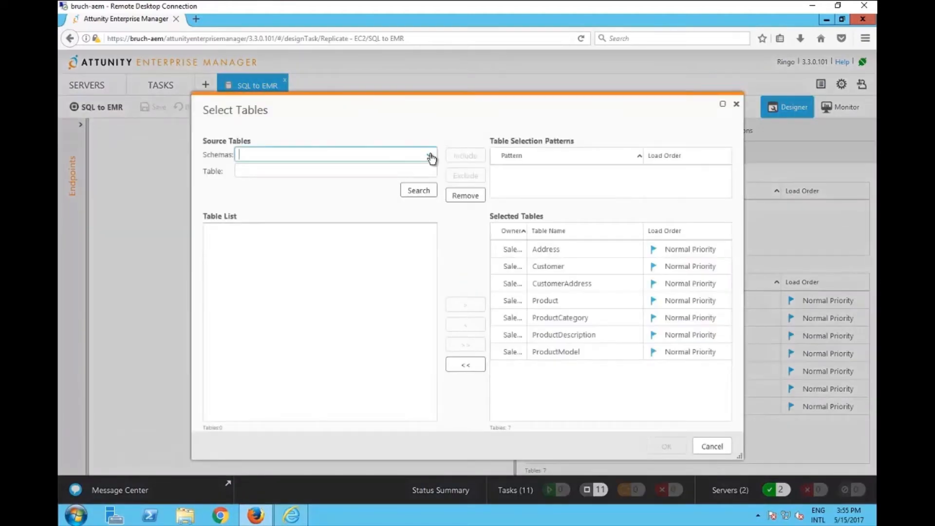
left_click(429, 155)
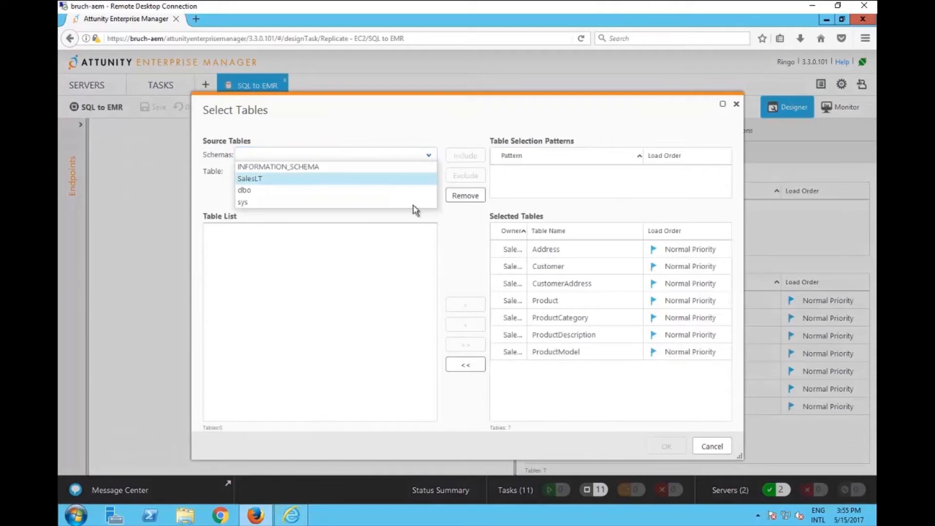
left_click(249, 178)
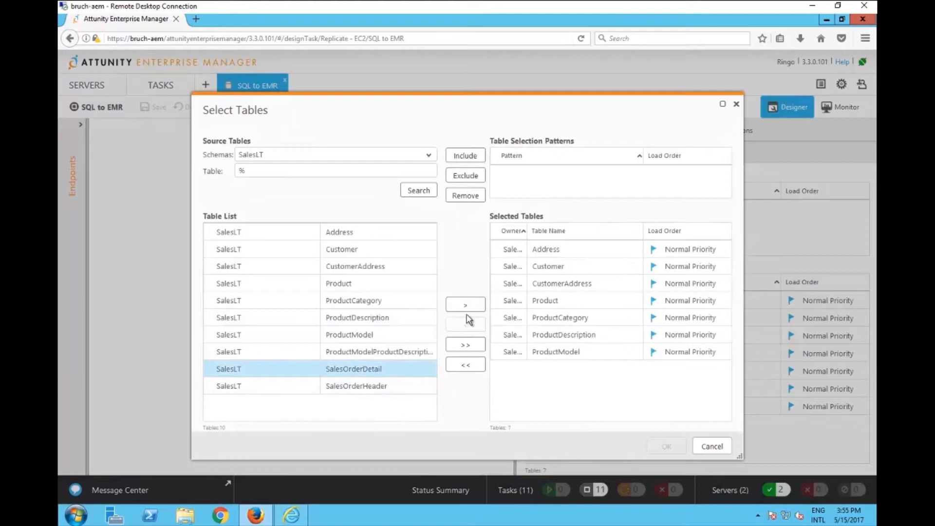
left_click(464, 305)
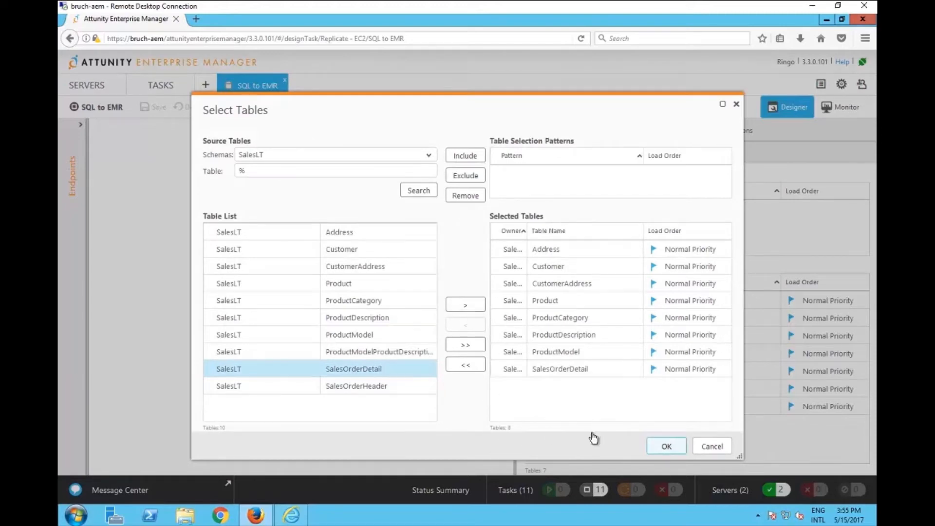
left_click(667, 446)
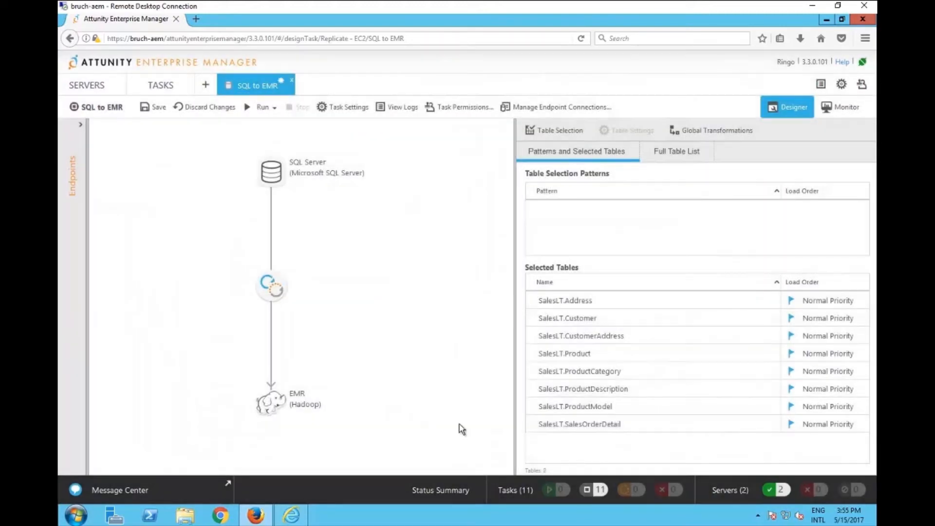
mouse_move(281, 321)
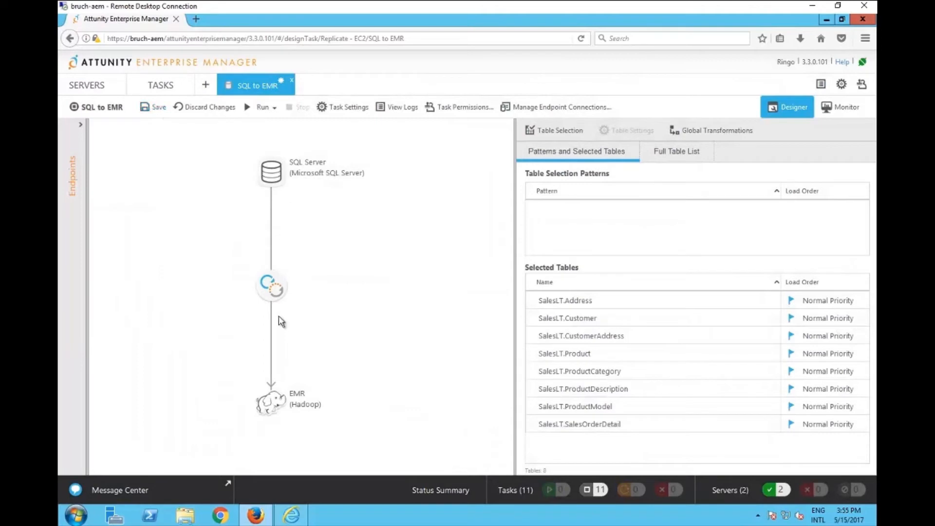
Save the modified SQL to EMR task and leave its editor
left_click(157, 107)
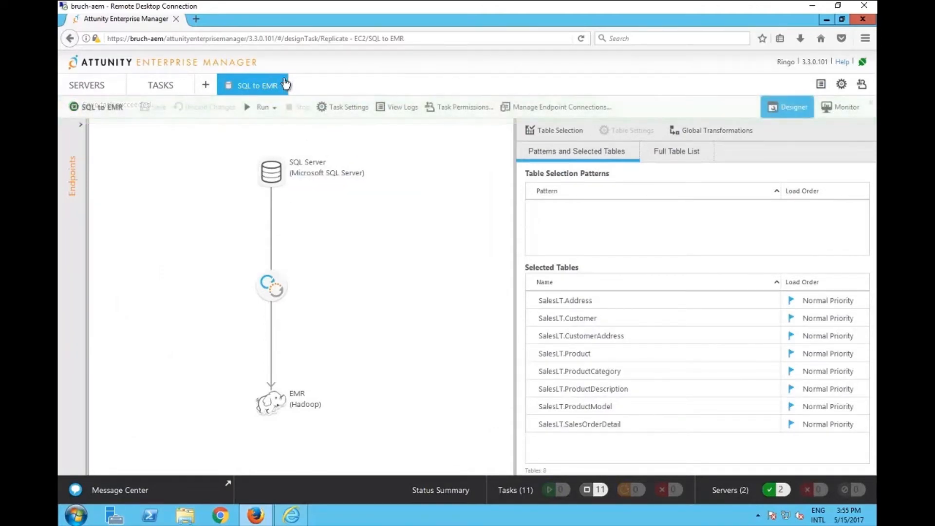
left_click(284, 85)
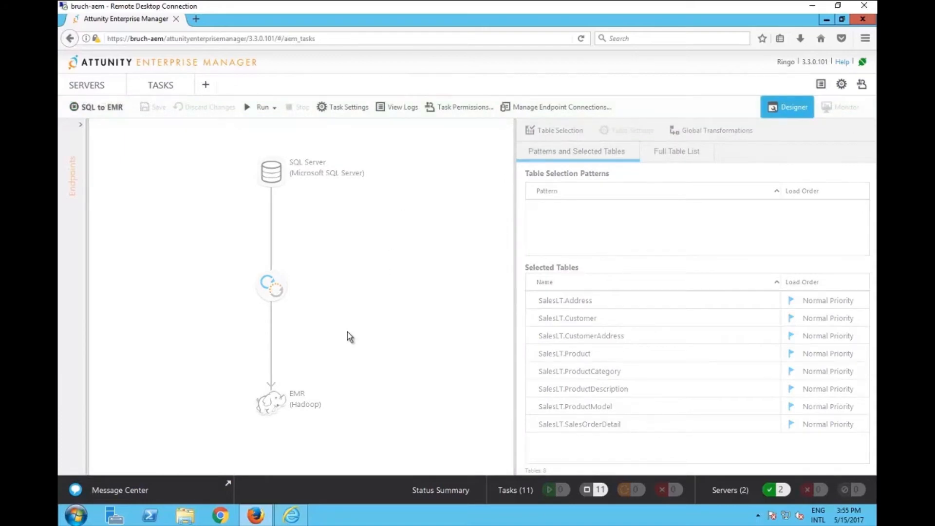
From the Administrator's task list, resume processing of MySQL to Redshift and confirm with Yes
left_click(161, 85)
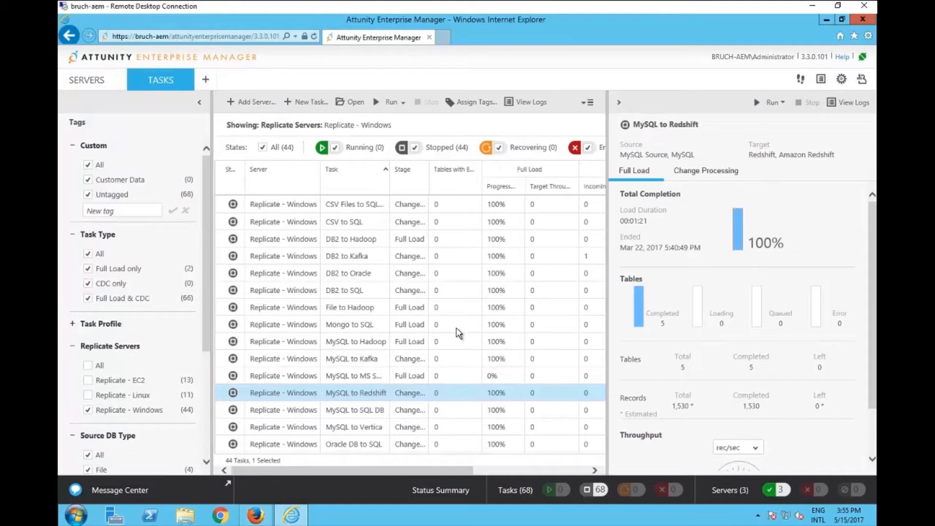
mouse_move(379, 401)
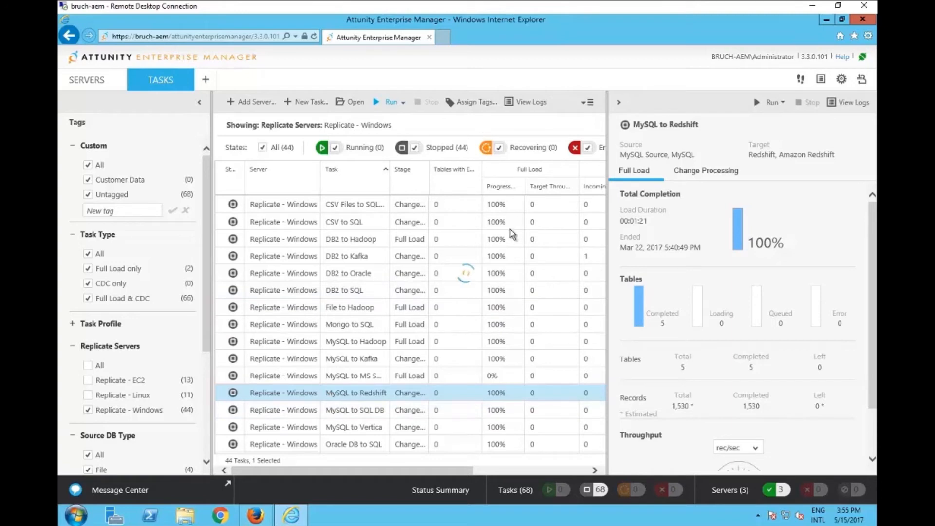
left_click(390, 103)
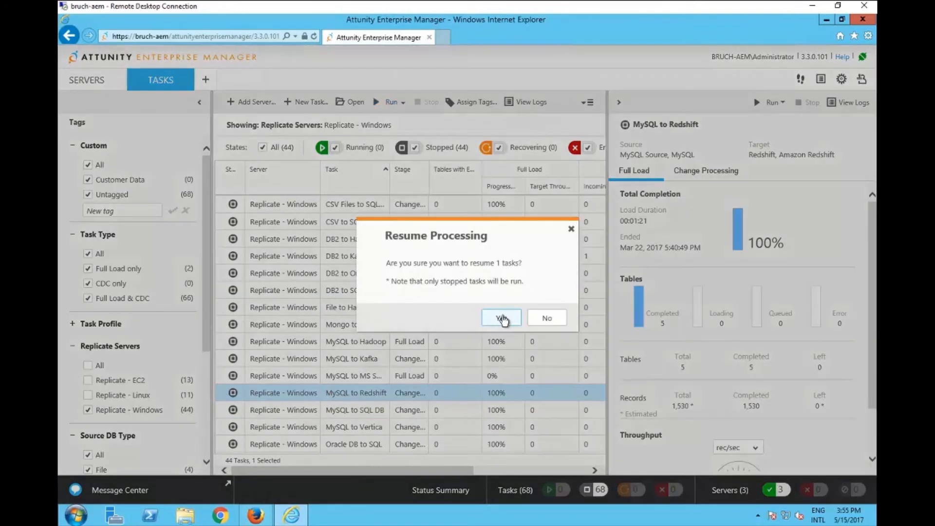
left_click(501, 317)
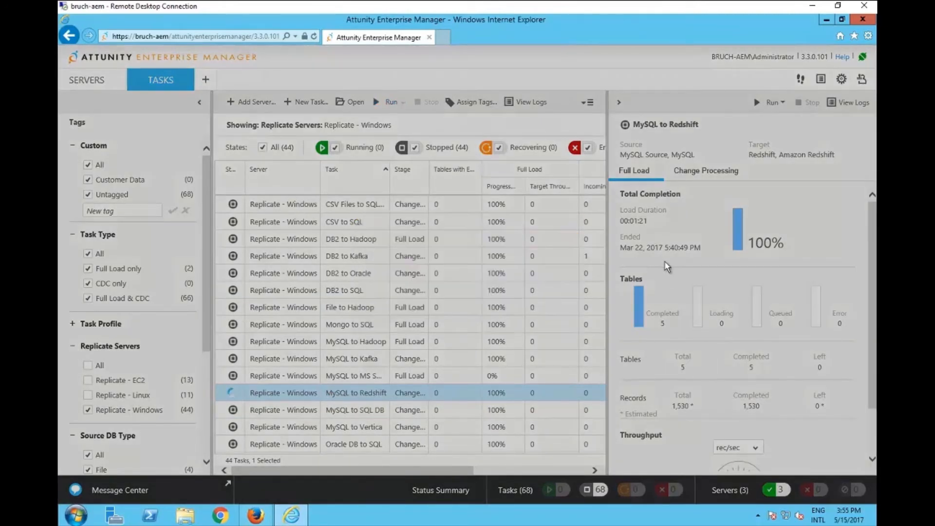
mouse_move(320, 309)
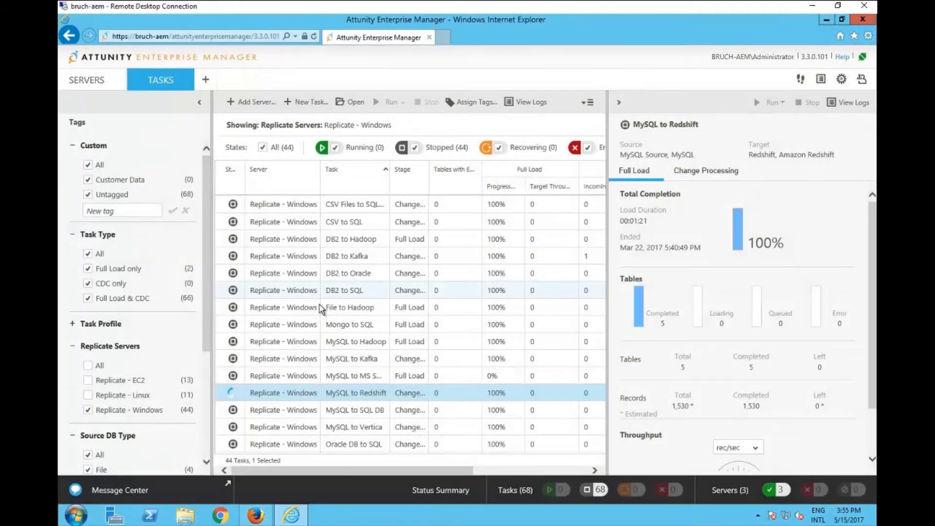
mouse_move(87, 84)
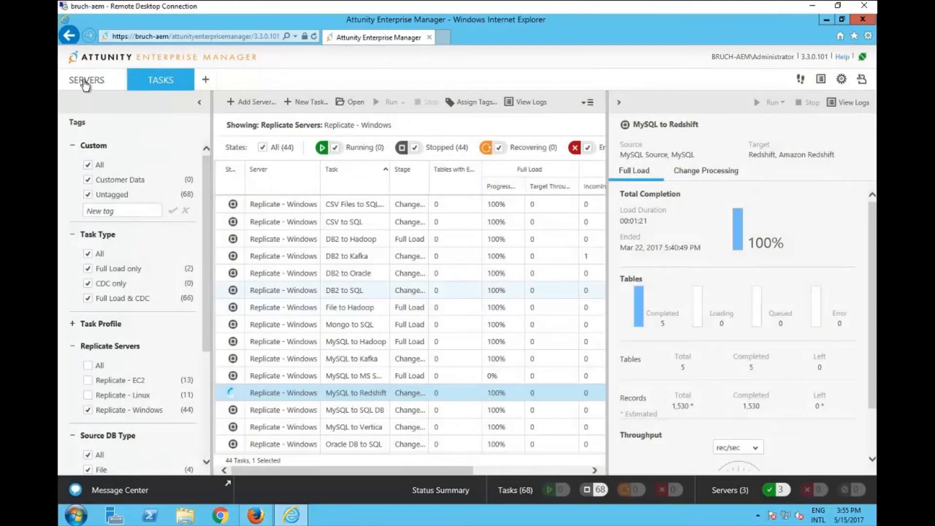
left_click(86, 79)
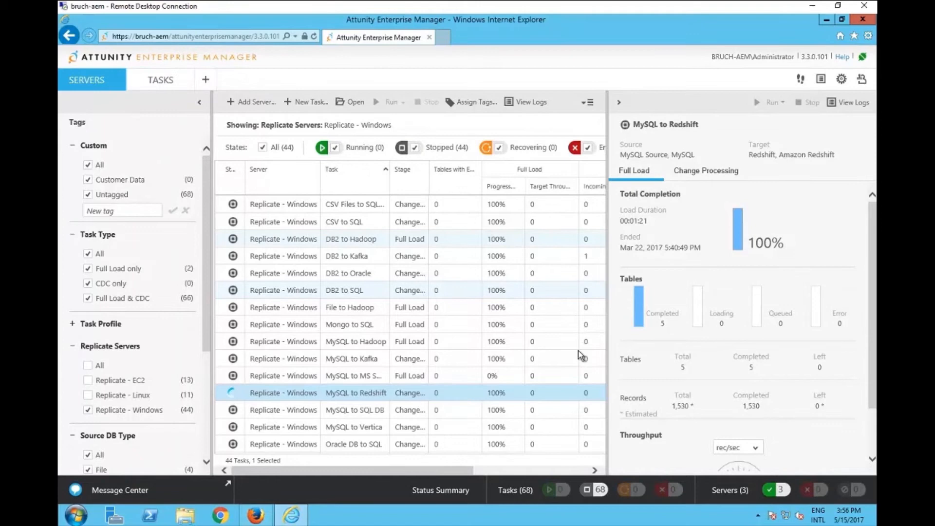
Generate the audit trail CSV for the 'Last 6 hours' time range from the Servers view
left_click(85, 79)
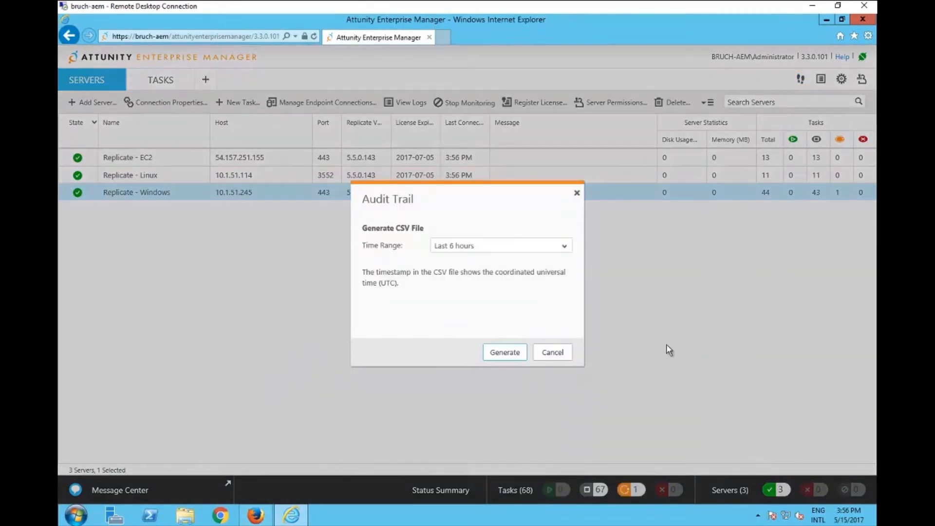
left_click(562, 245)
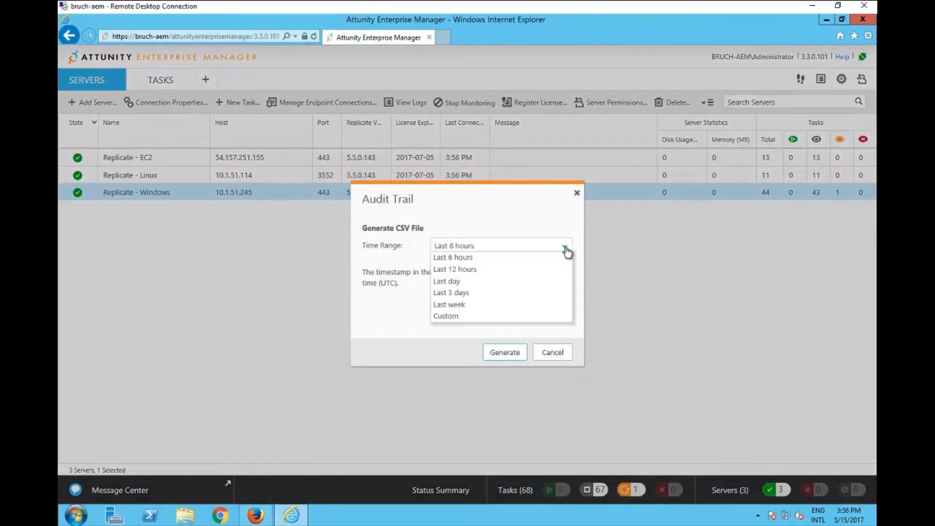
mouse_move(535, 269)
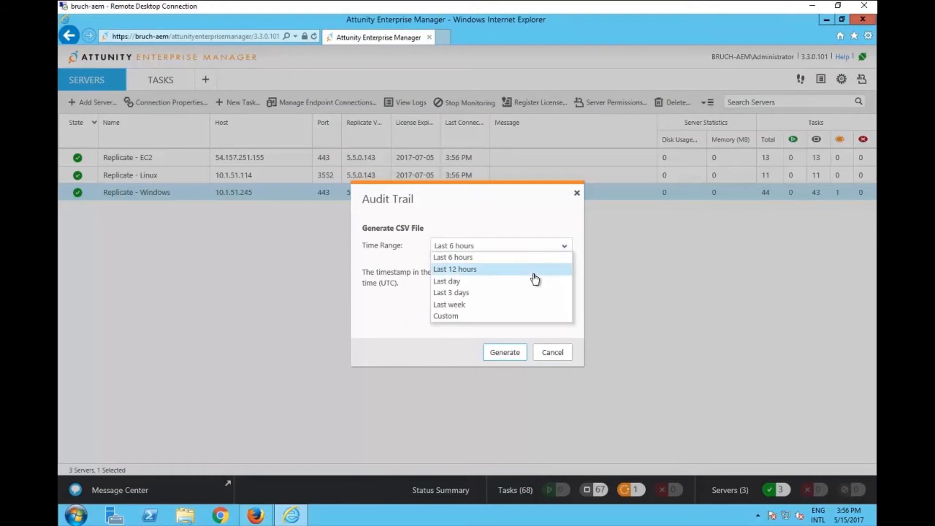
mouse_move(456, 315)
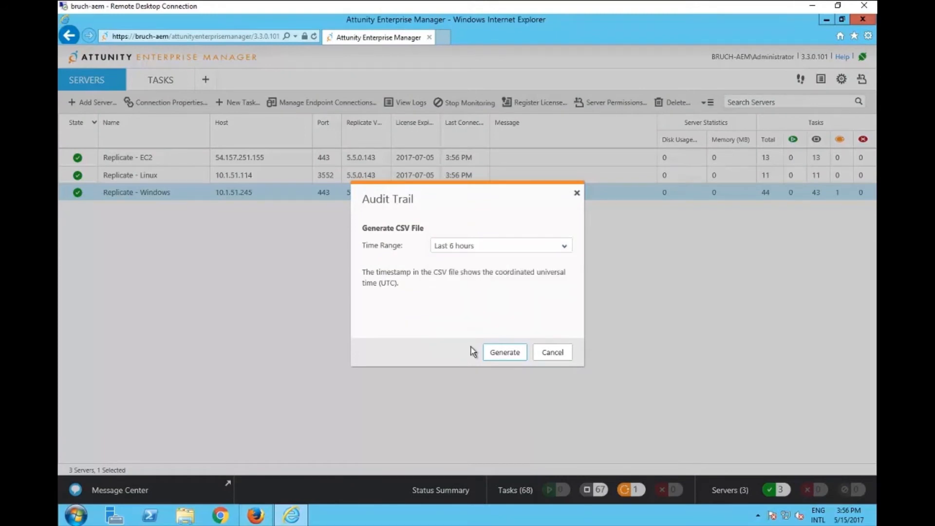
mouse_move(730, 402)
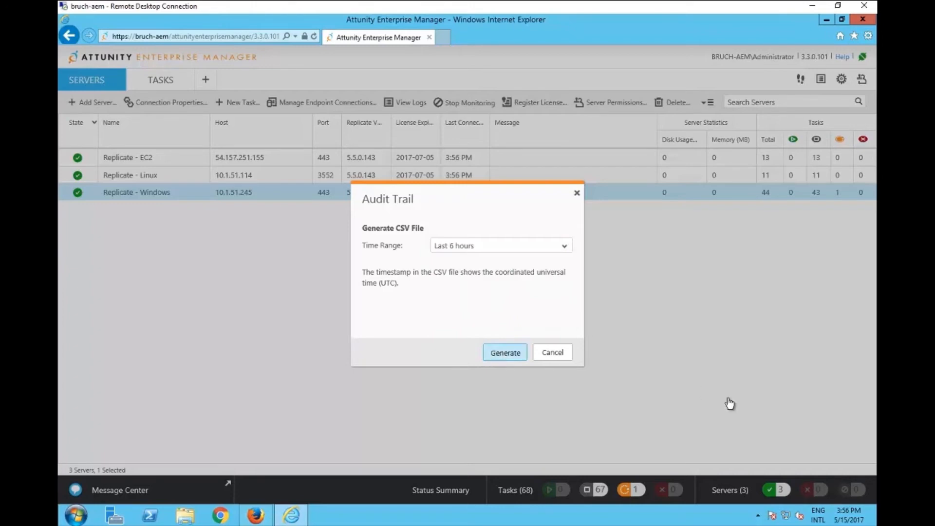
left_click(504, 352)
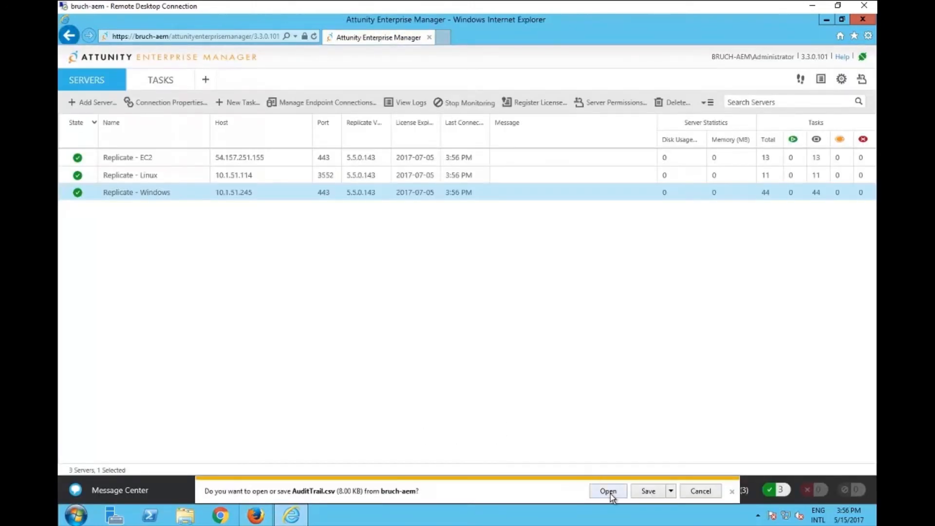
Open AuditTrail.csv in WordPad and inspect the putsourcetables entry's DESIGNER permission and server name
left_click(607, 491)
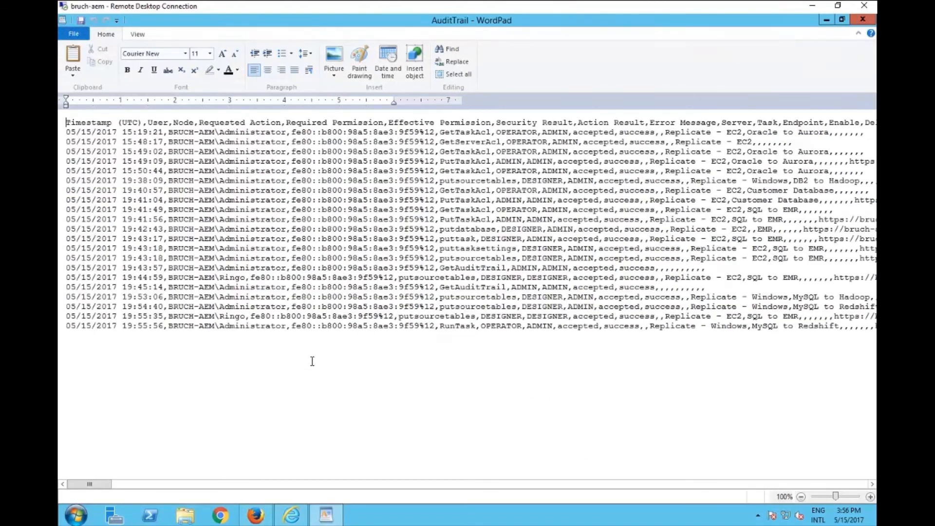
mouse_move(188, 300)
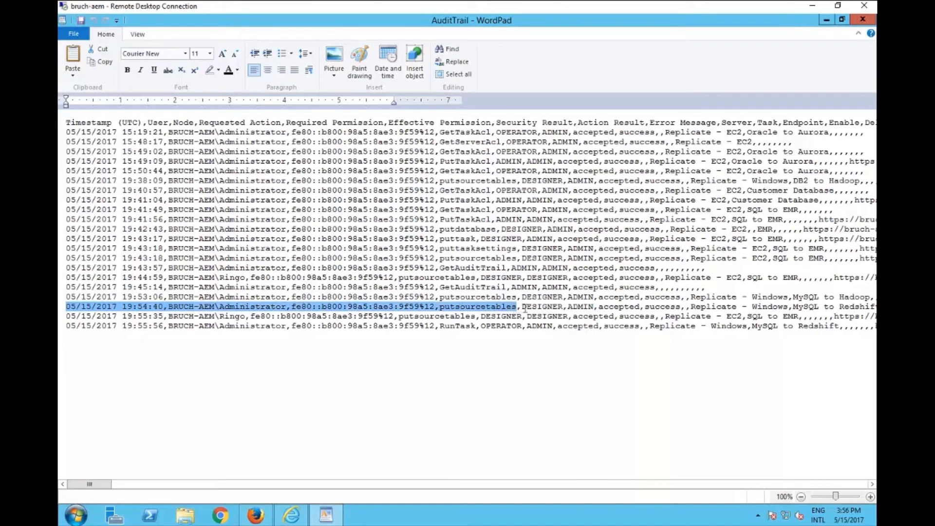
left_click(596, 307)
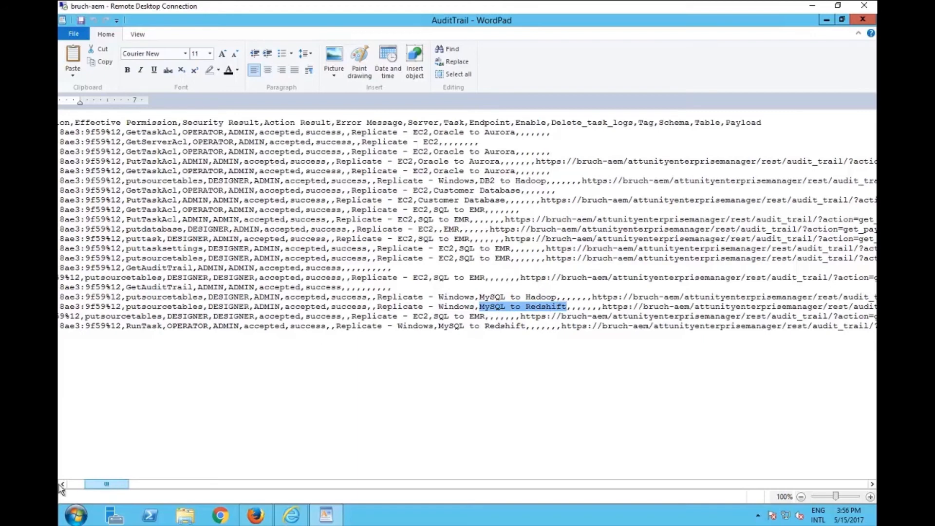
scroll("left", 3)
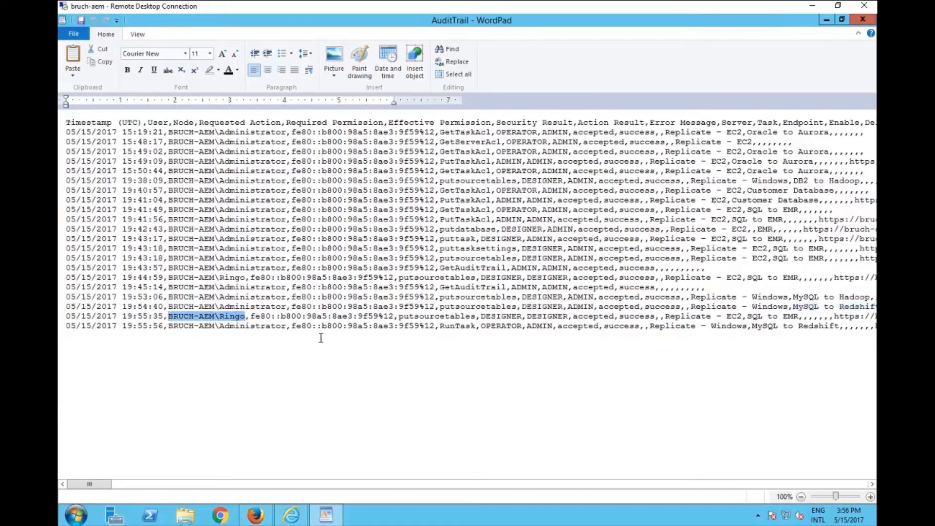
double_click(434, 315)
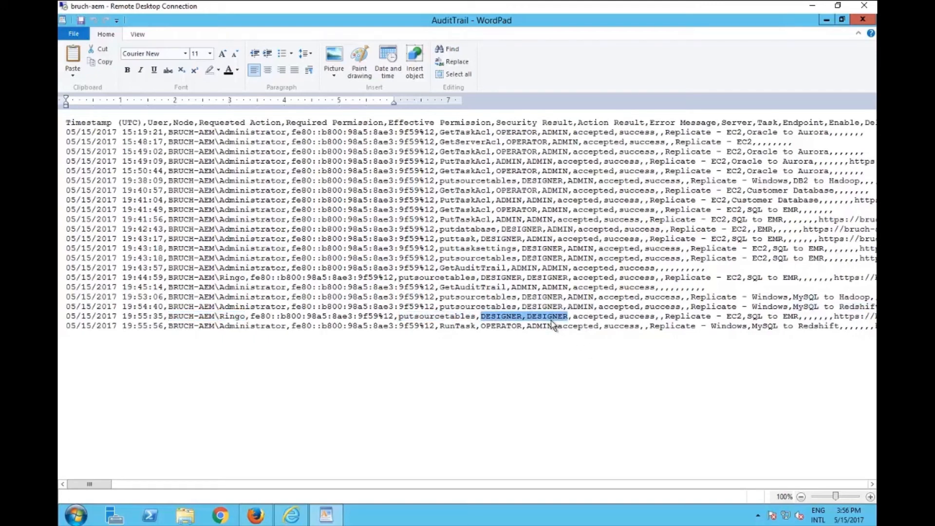
mouse_move(579, 304)
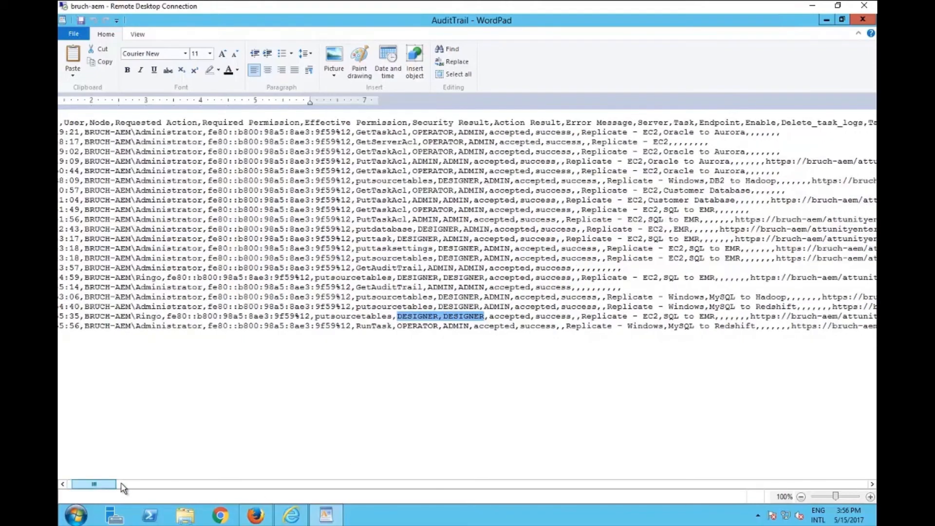
scroll("right", 3)
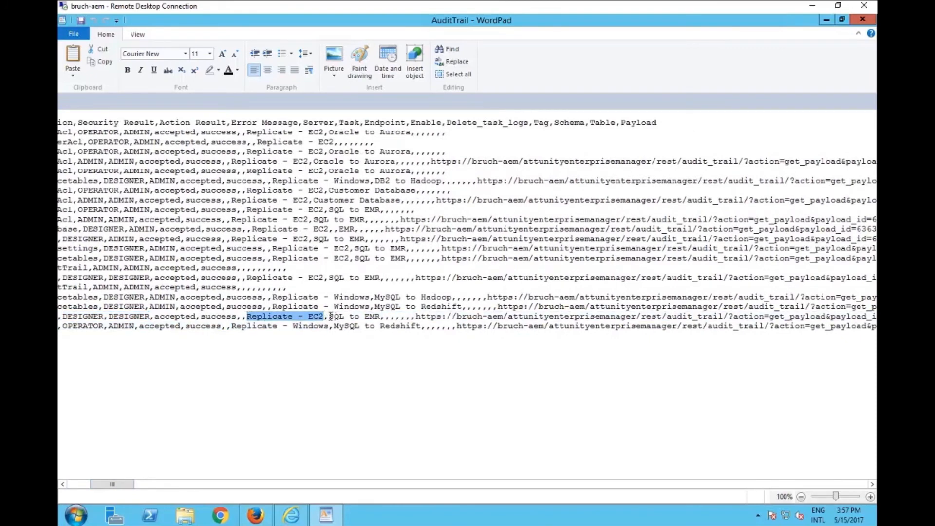
double_click(337, 316)
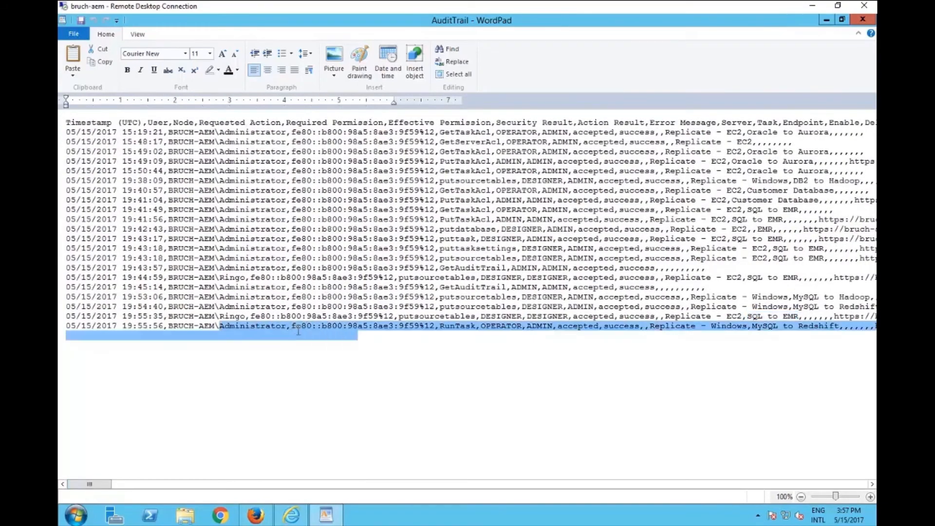
Inspect the RunTask entry for MySQL to Redshift, highlighting its OPERATOR permission
left_click(442, 326)
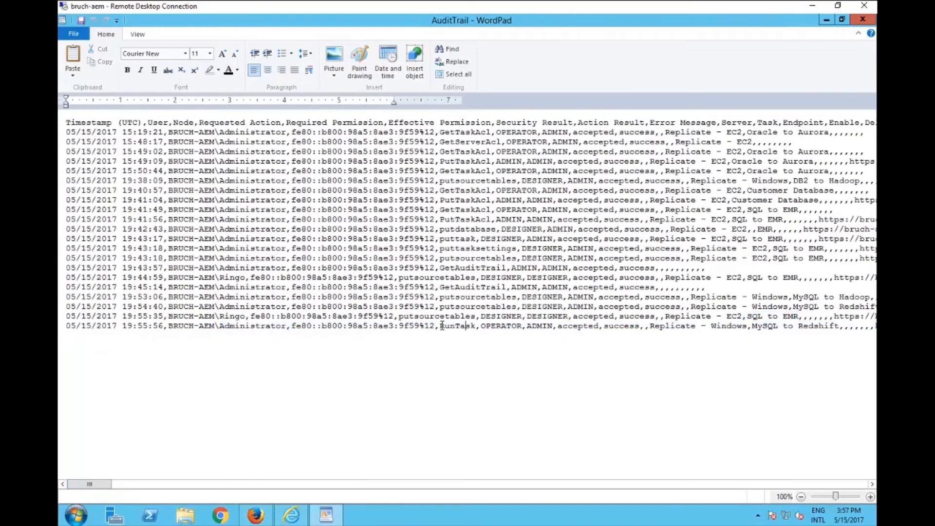
double_click(500, 326)
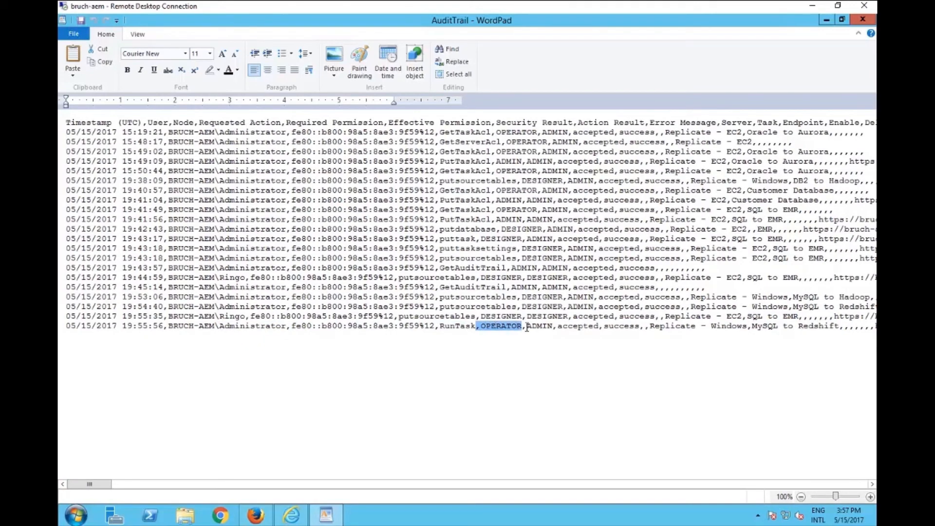
double_click(537, 325)
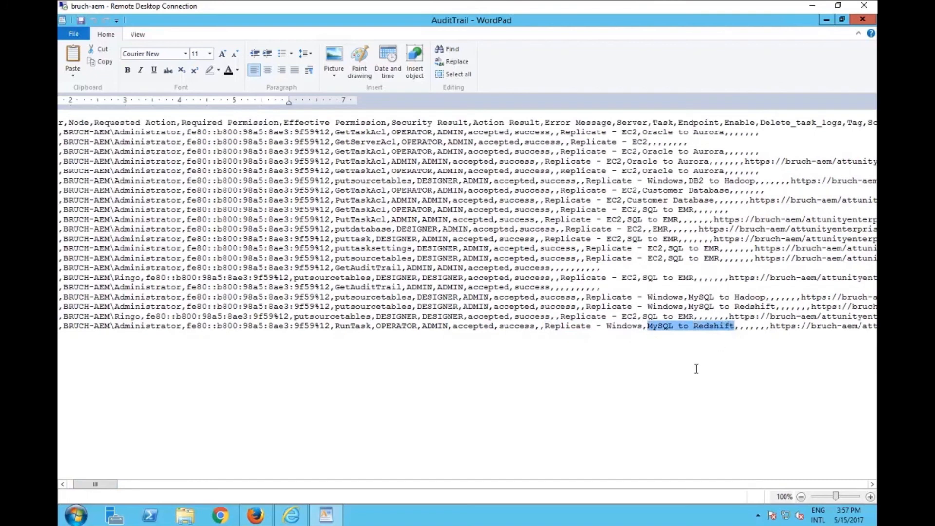
mouse_move(60, 459)
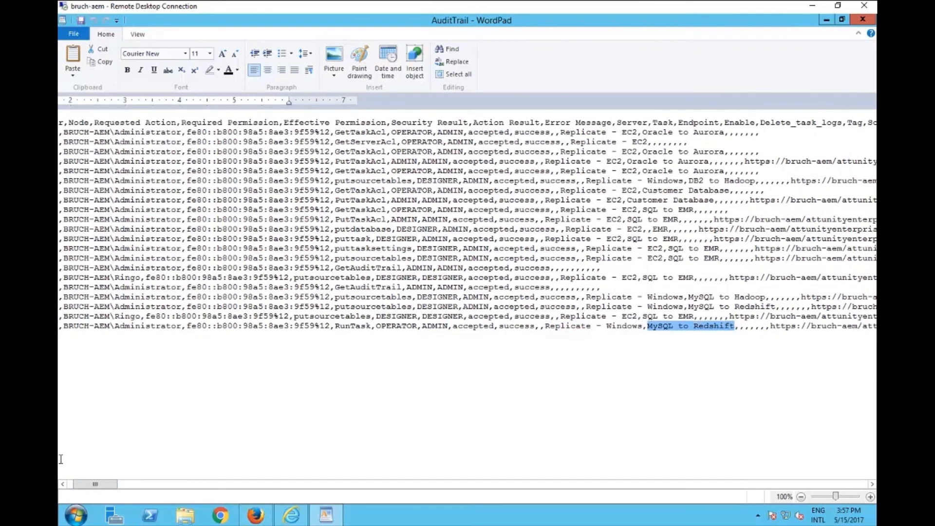